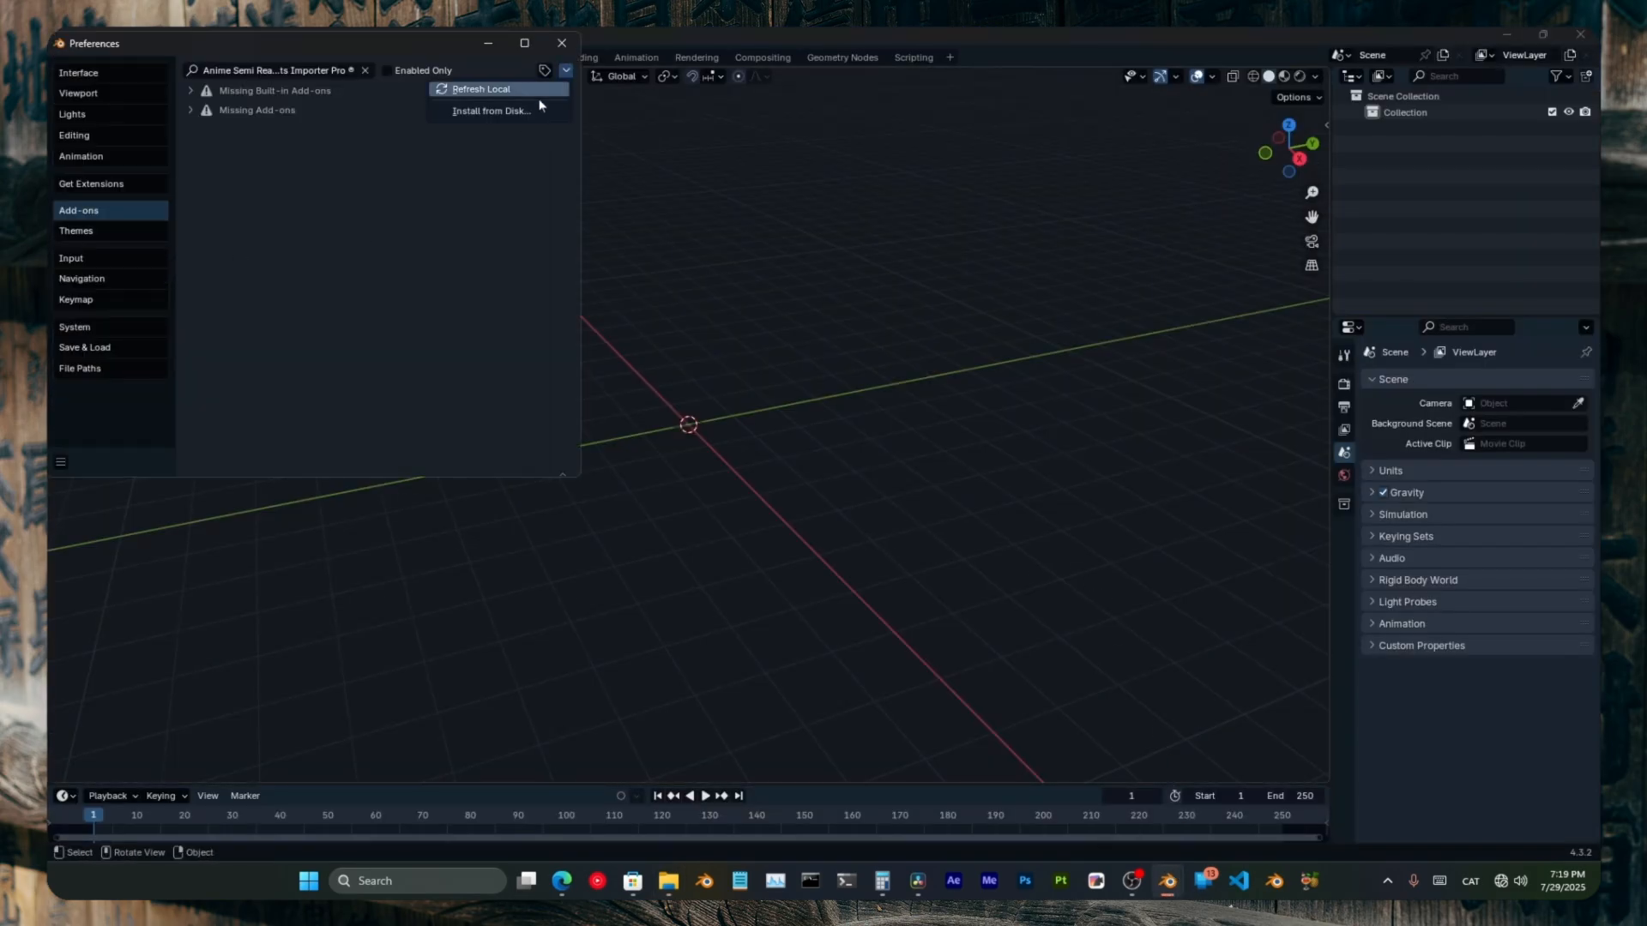
Step: Install the Anime Semi Realistic Assets Importer Pro zip from disk and accept its terms of use
left_click(491, 110)
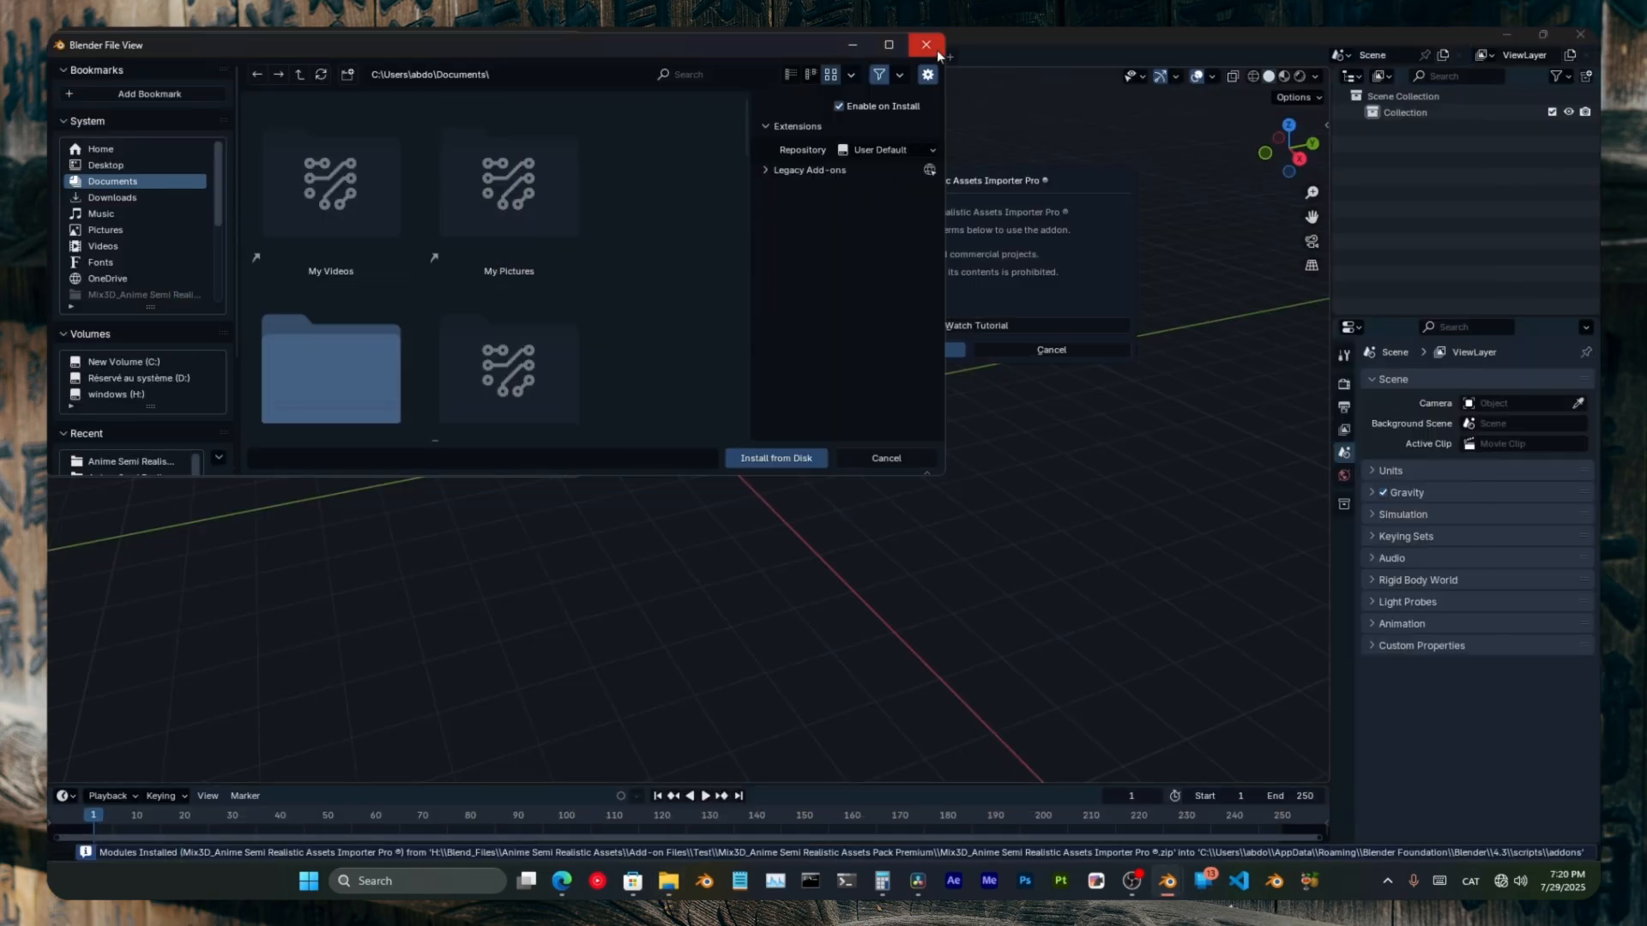
left_click(925, 45)
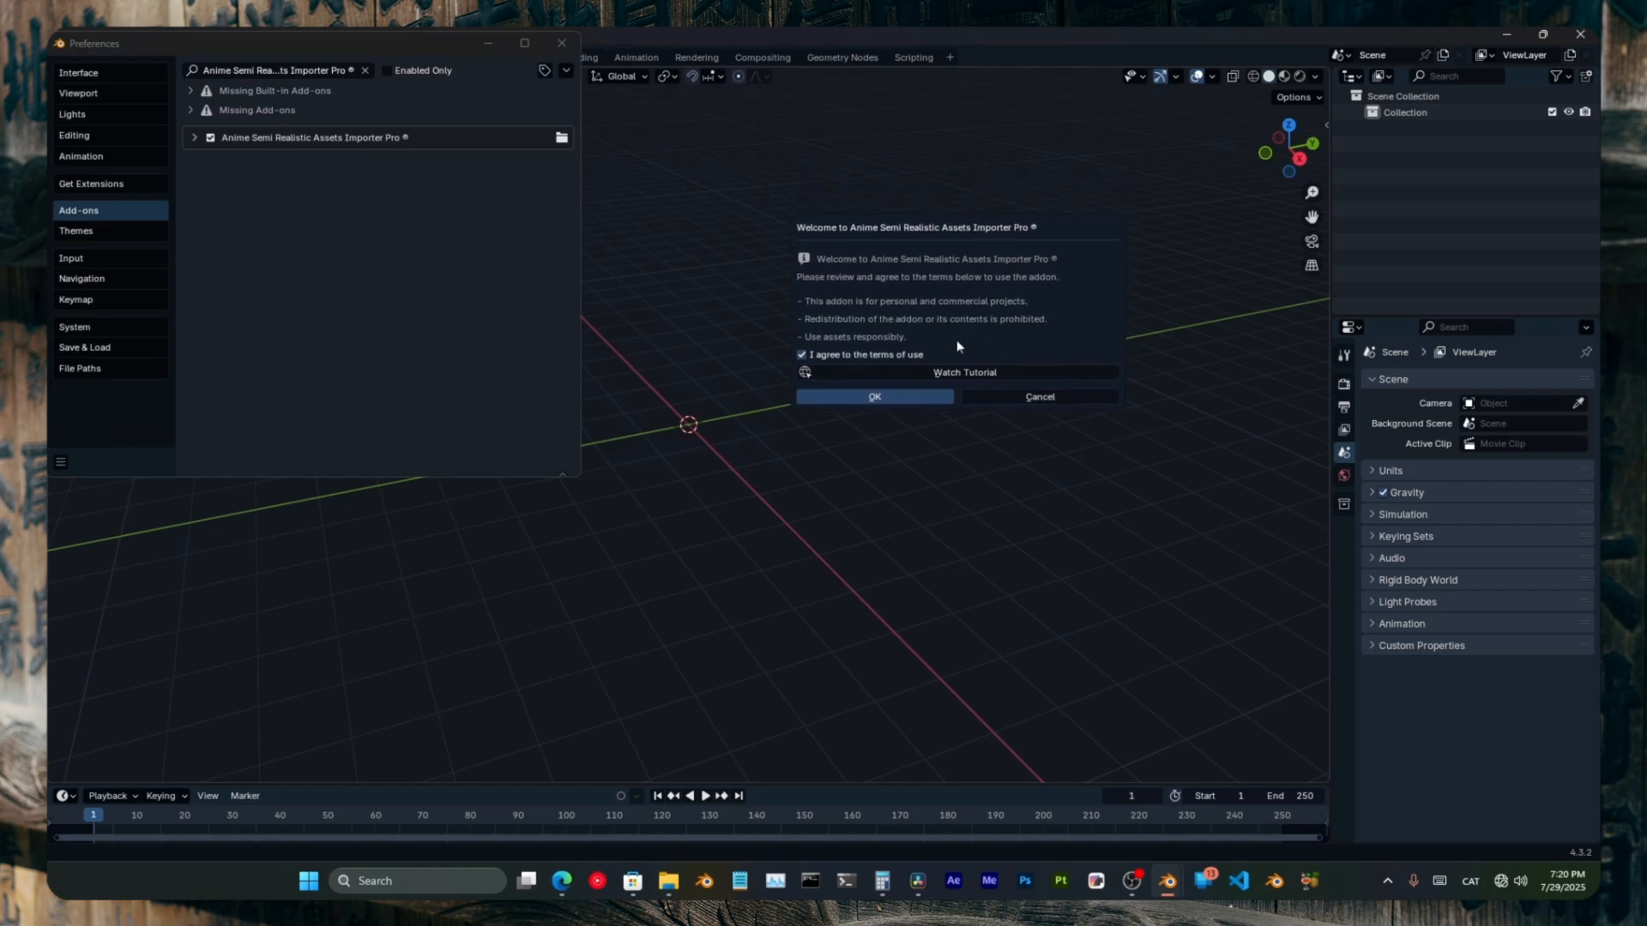
left_click(874, 396)
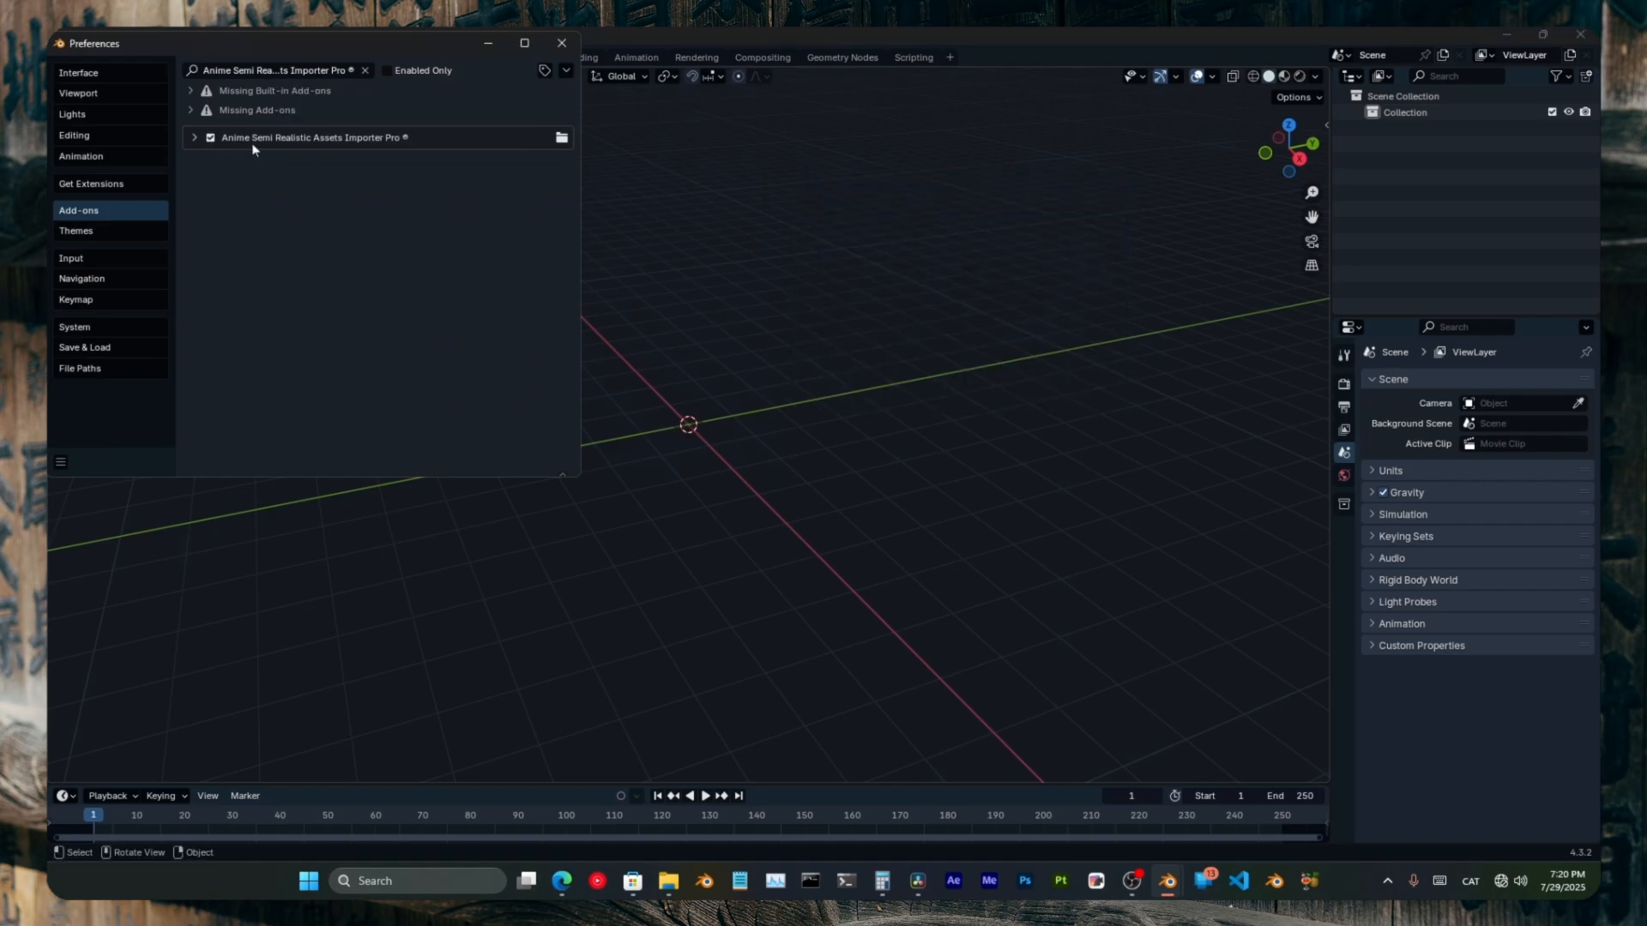
Step: Point the add-on's Thumbnails Folder to the Anime Semi Realistic Assets models folder and close Preferences
left_click(194, 137)
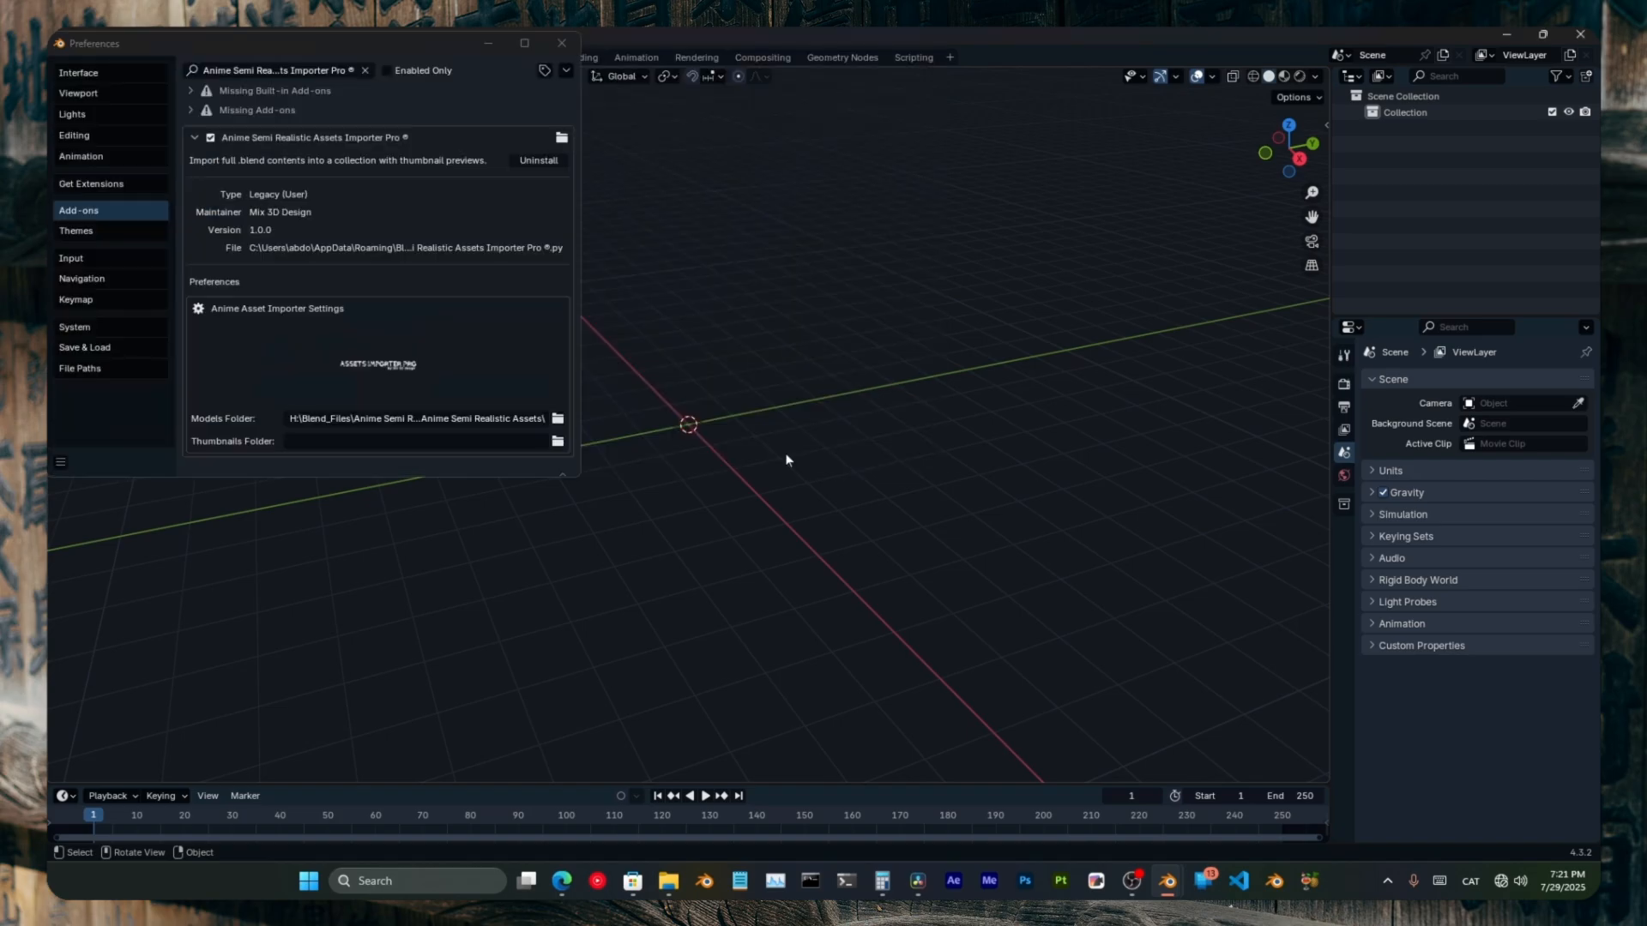
left_click(558, 419)
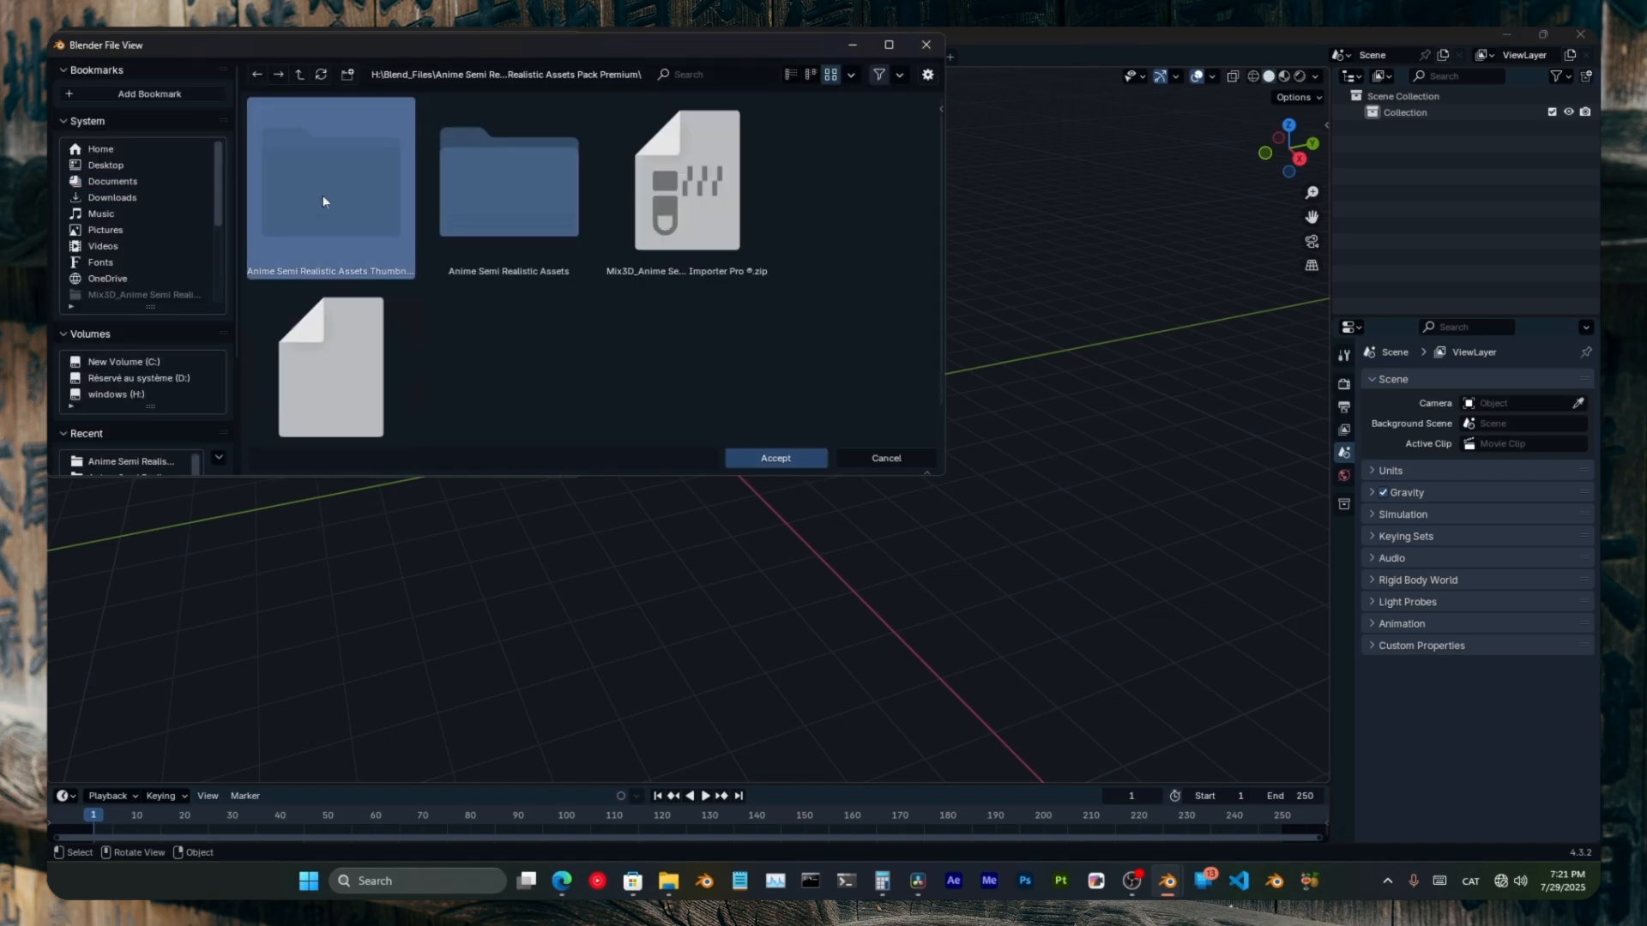
left_click(773, 457)
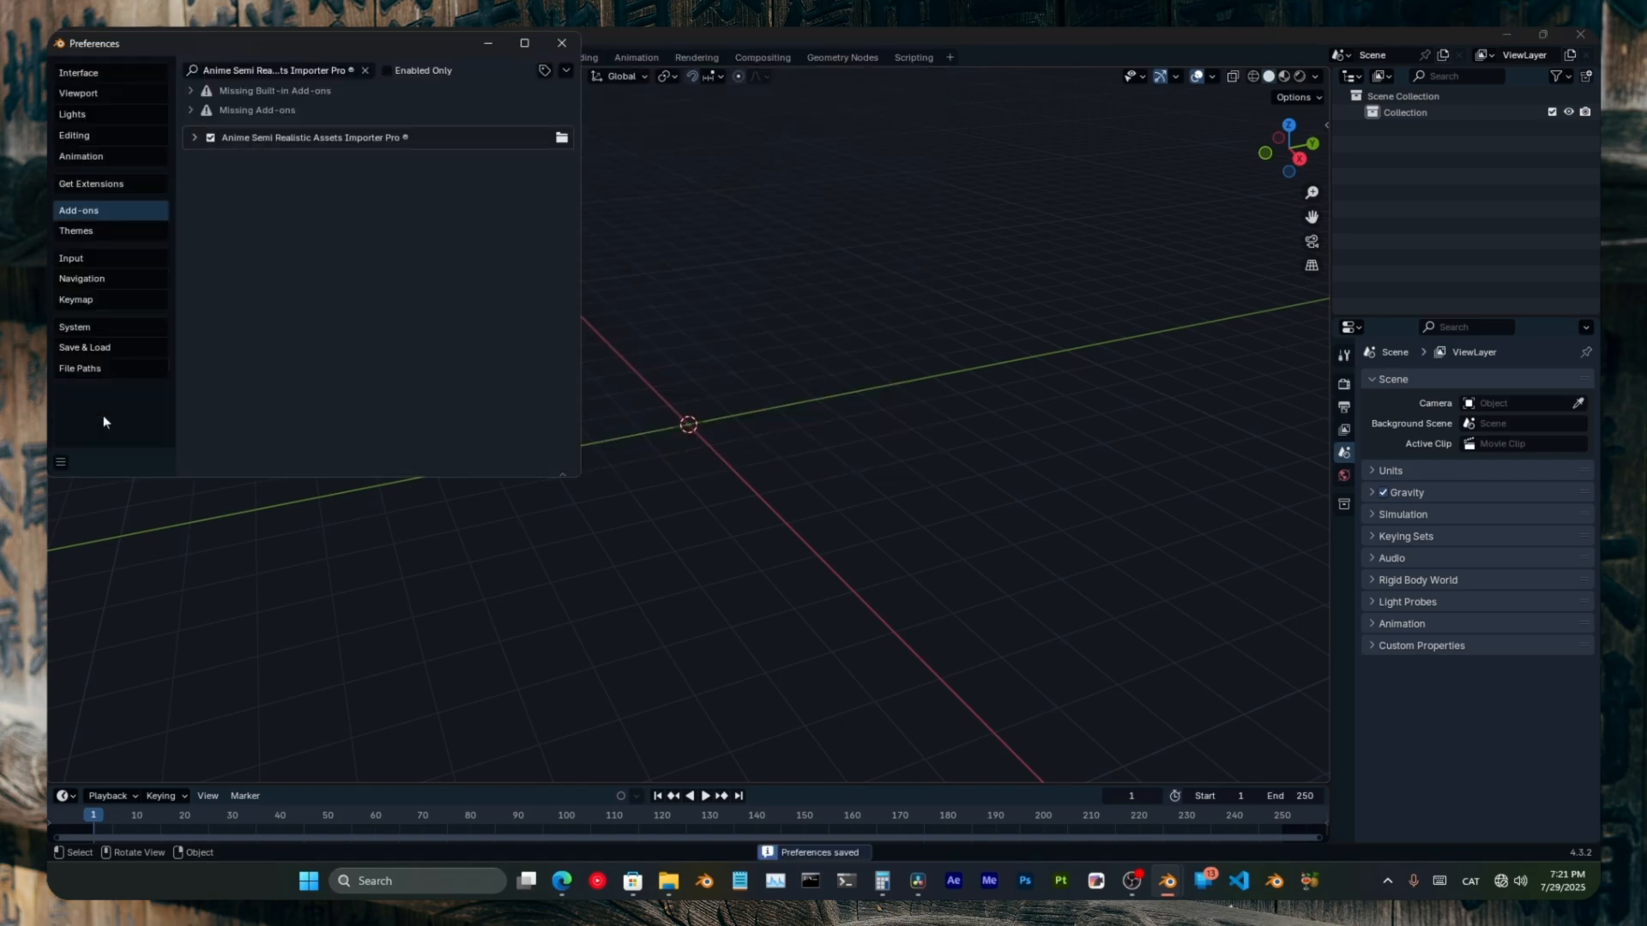
left_click(561, 43)
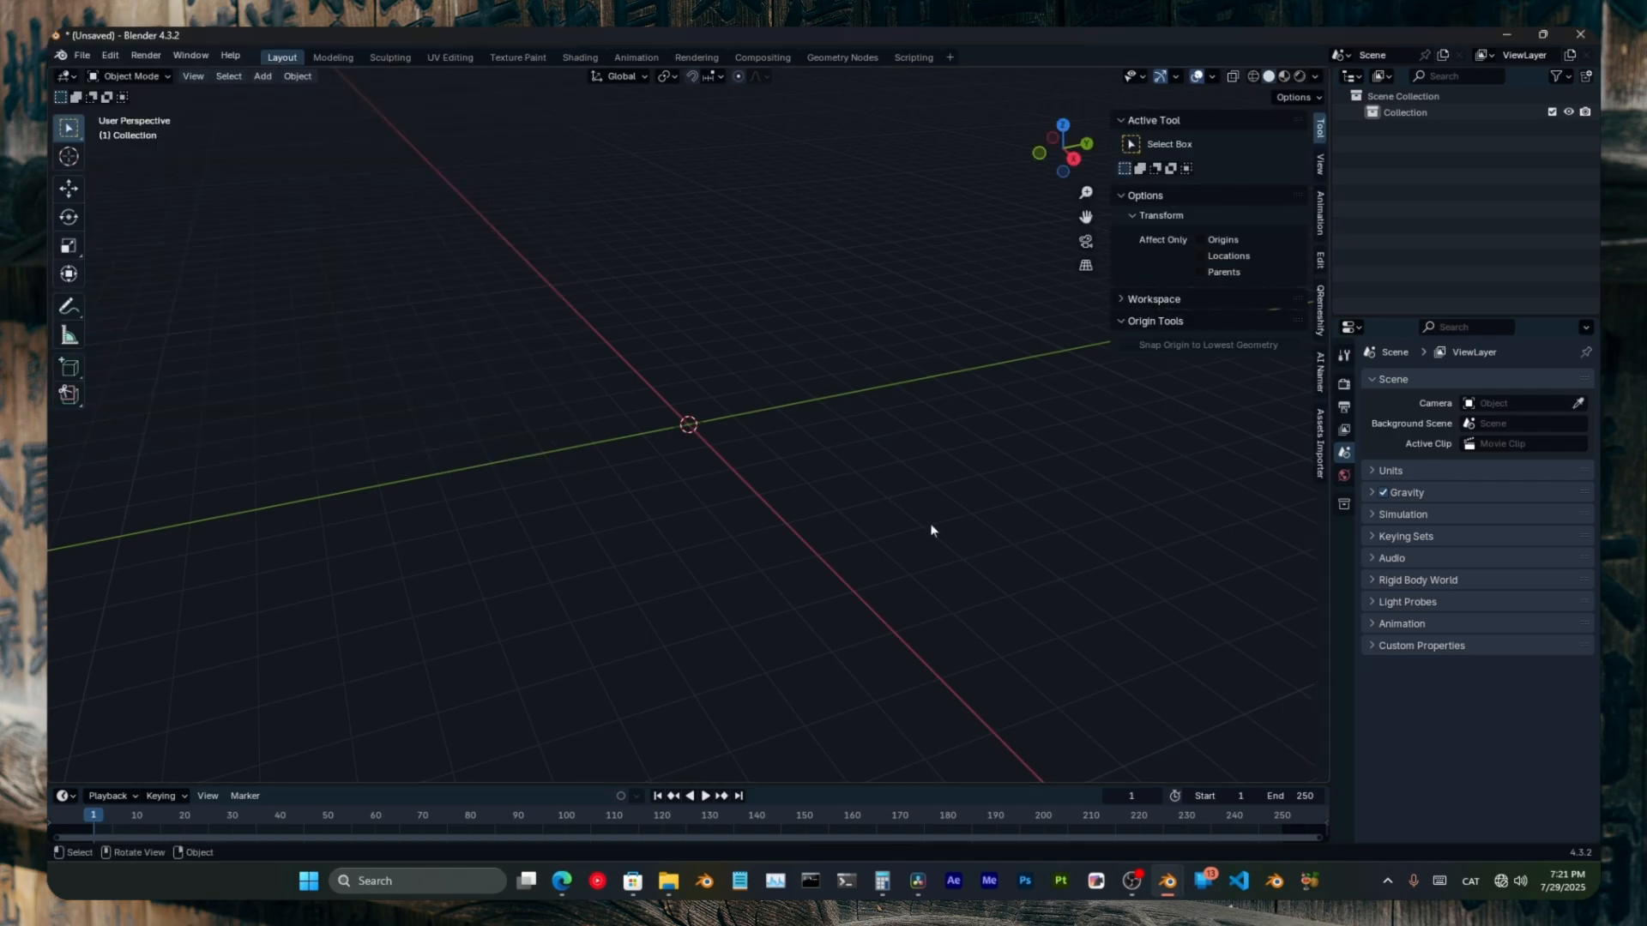
Step: Refresh the Asset Importer list and preview the YoruRosoku_Pack candles pack
left_click(1320, 441)
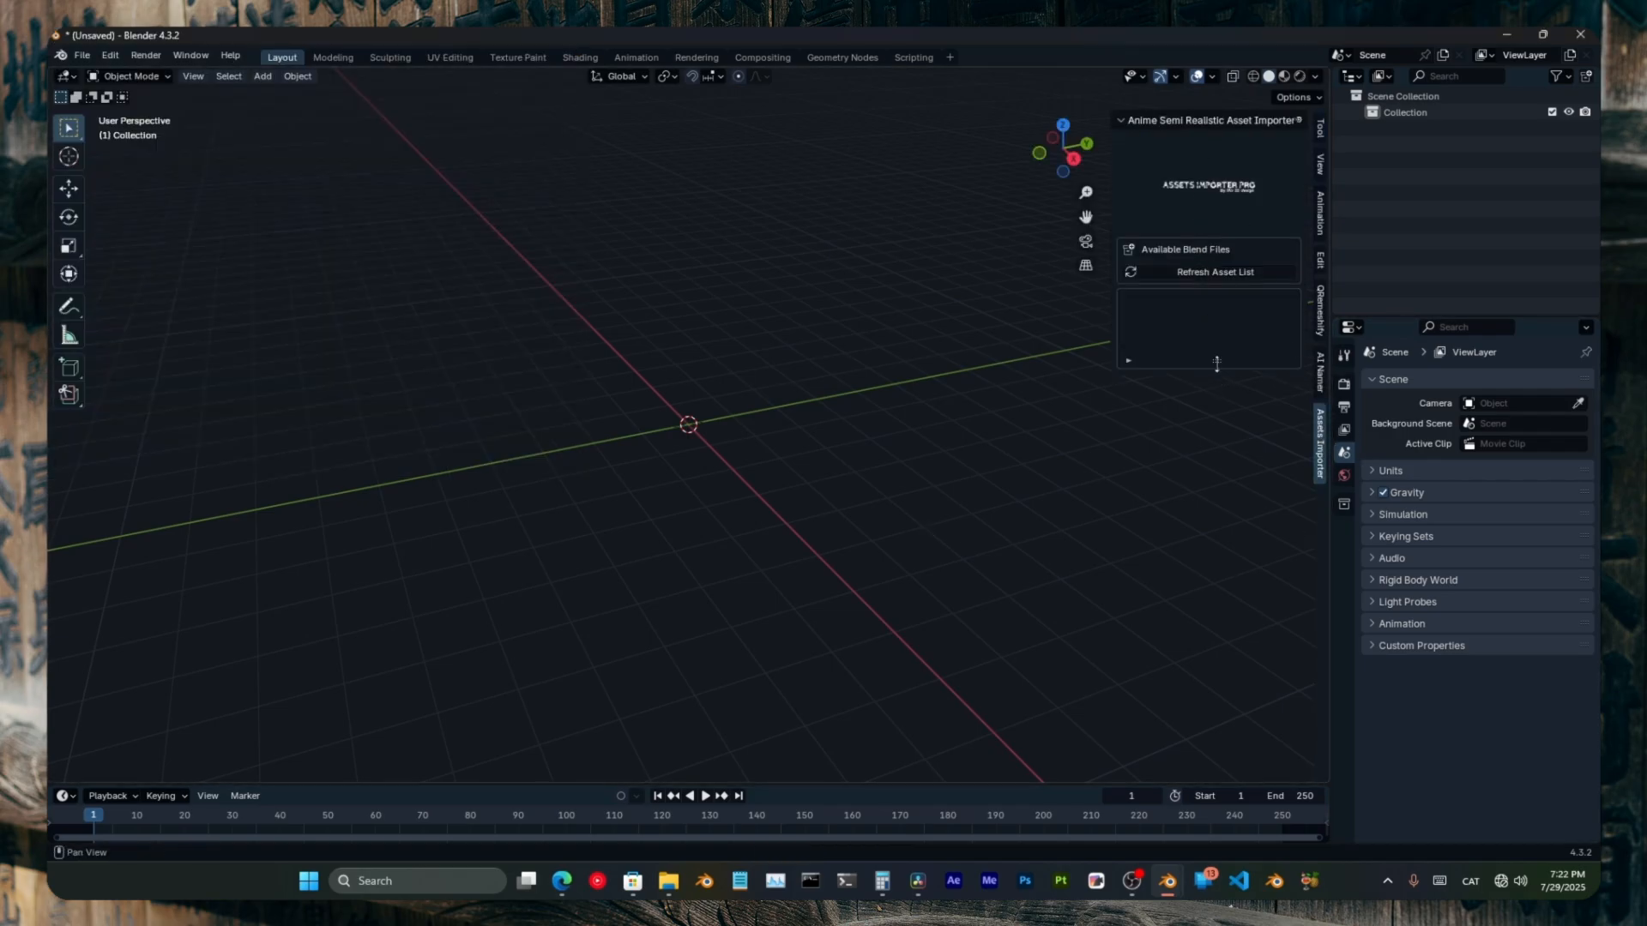
left_click(1214, 271)
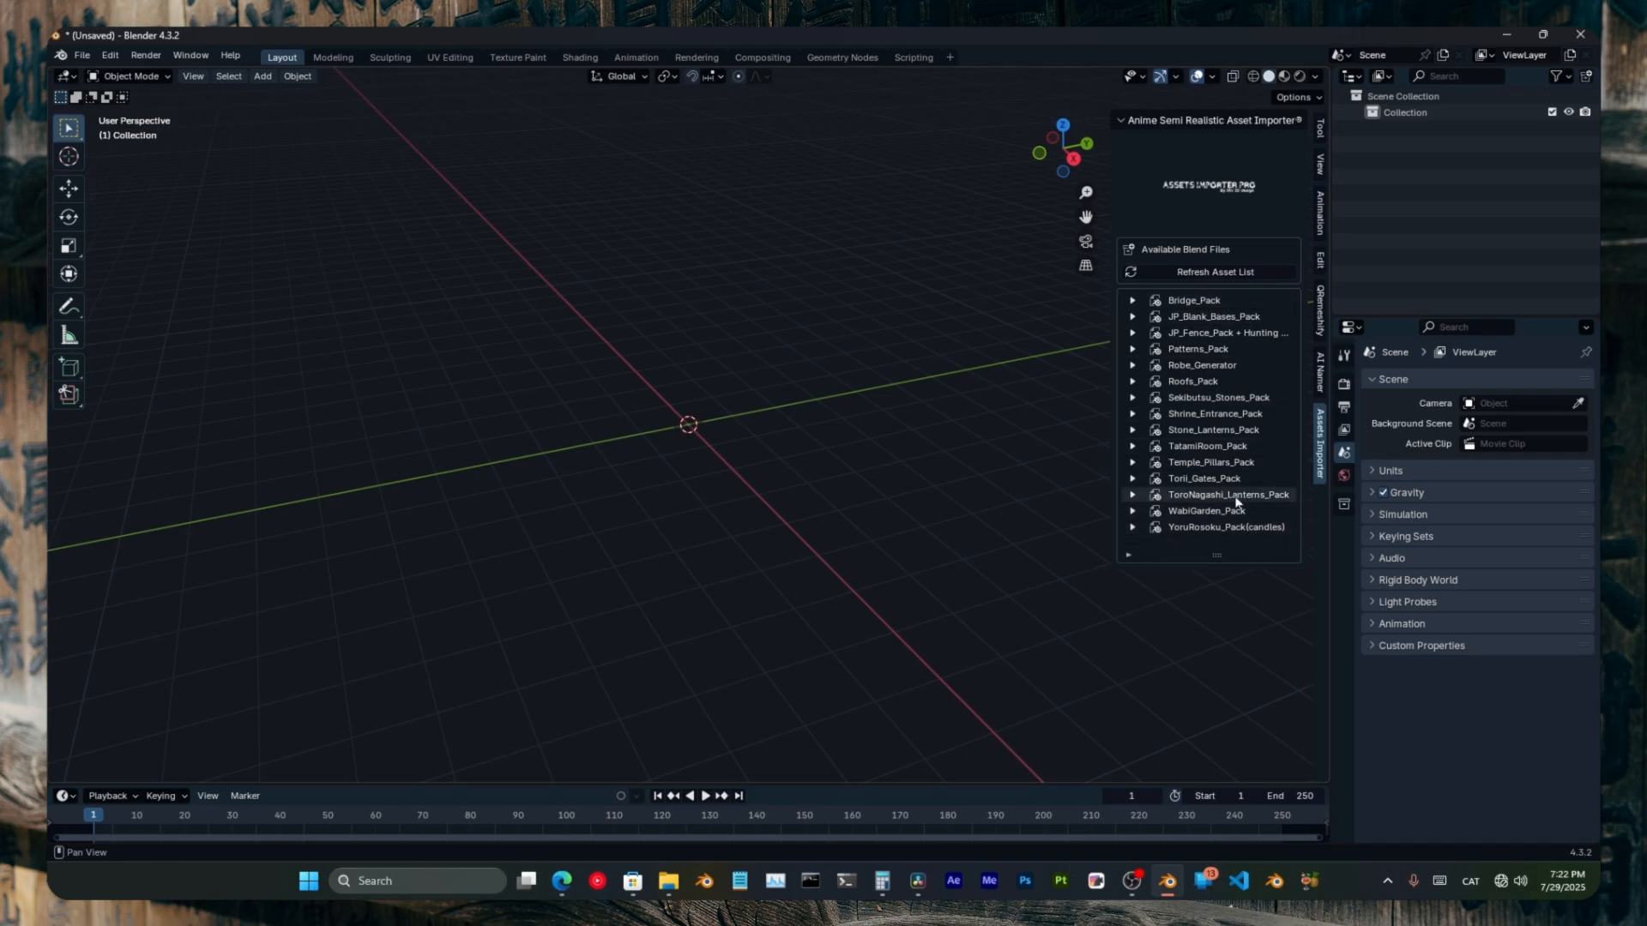
left_click(1223, 526)
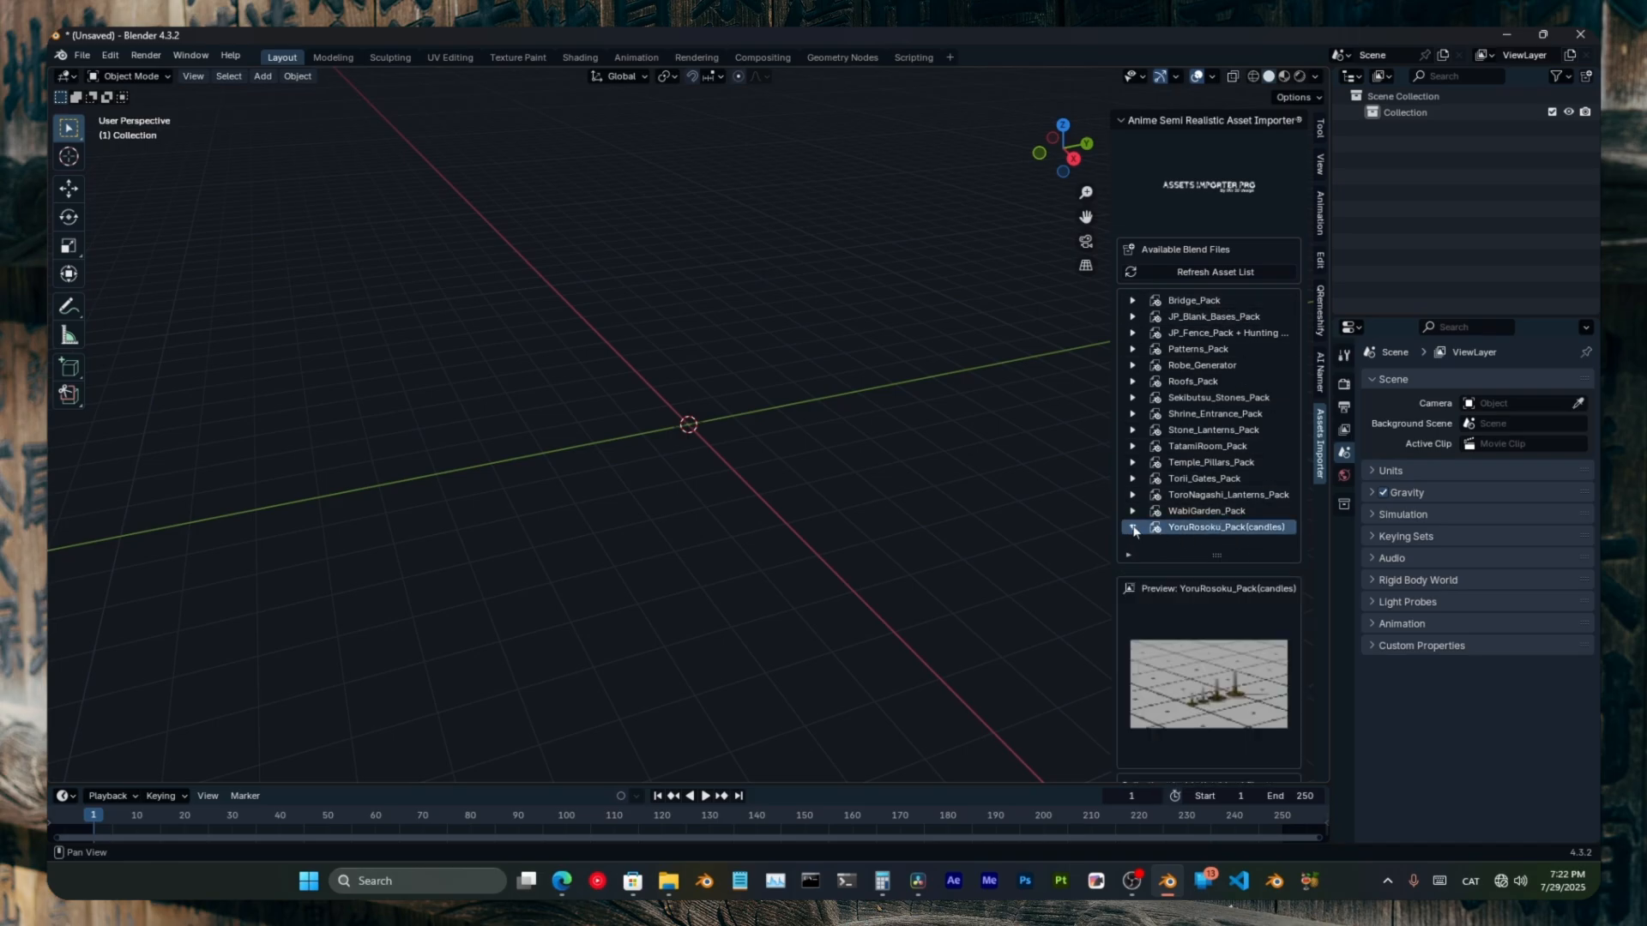
Step: Preview Bridge_Pack and leave only Bridge_Ver01_Controler checked for import
left_click(1133, 527)
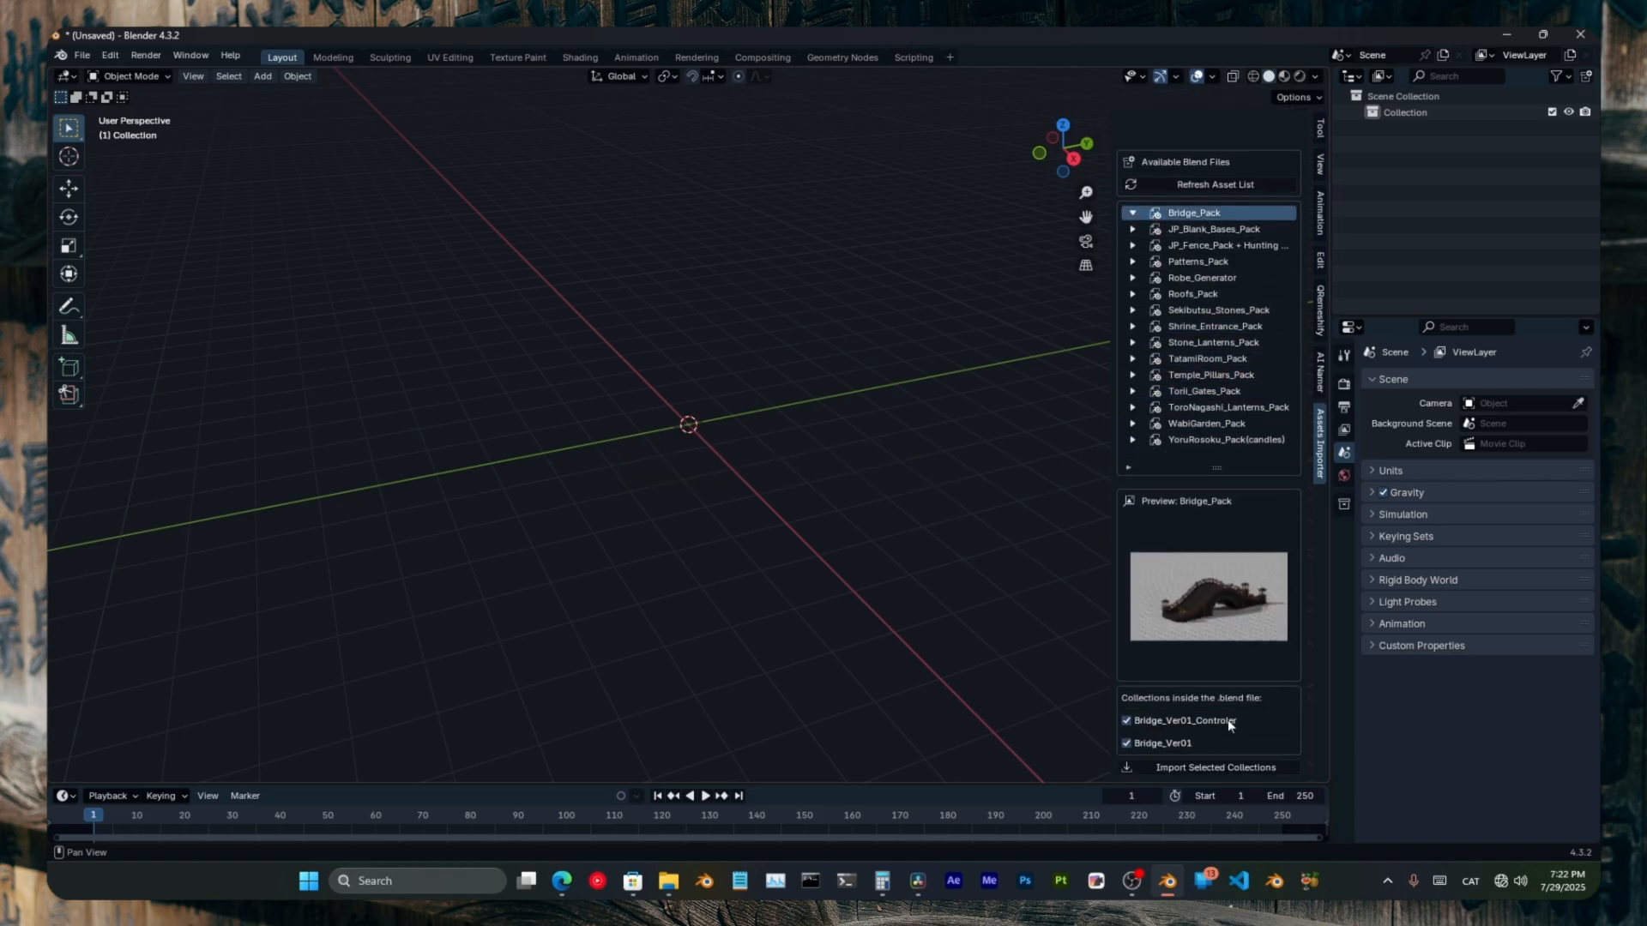
left_click(1125, 743)
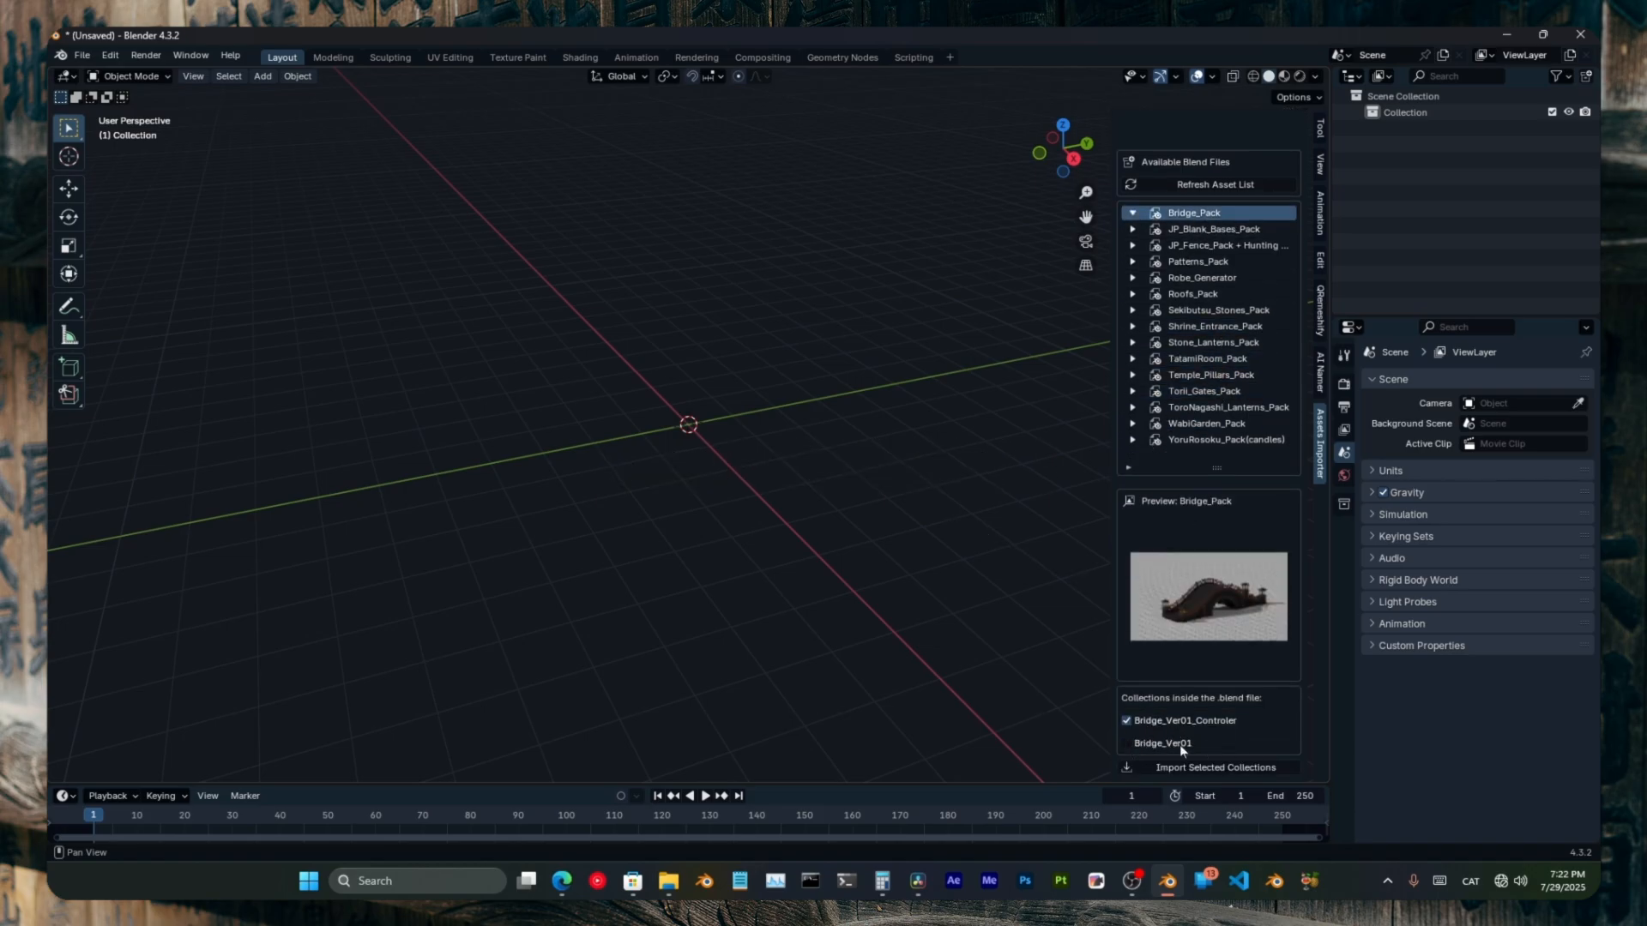
left_click(1216, 767)
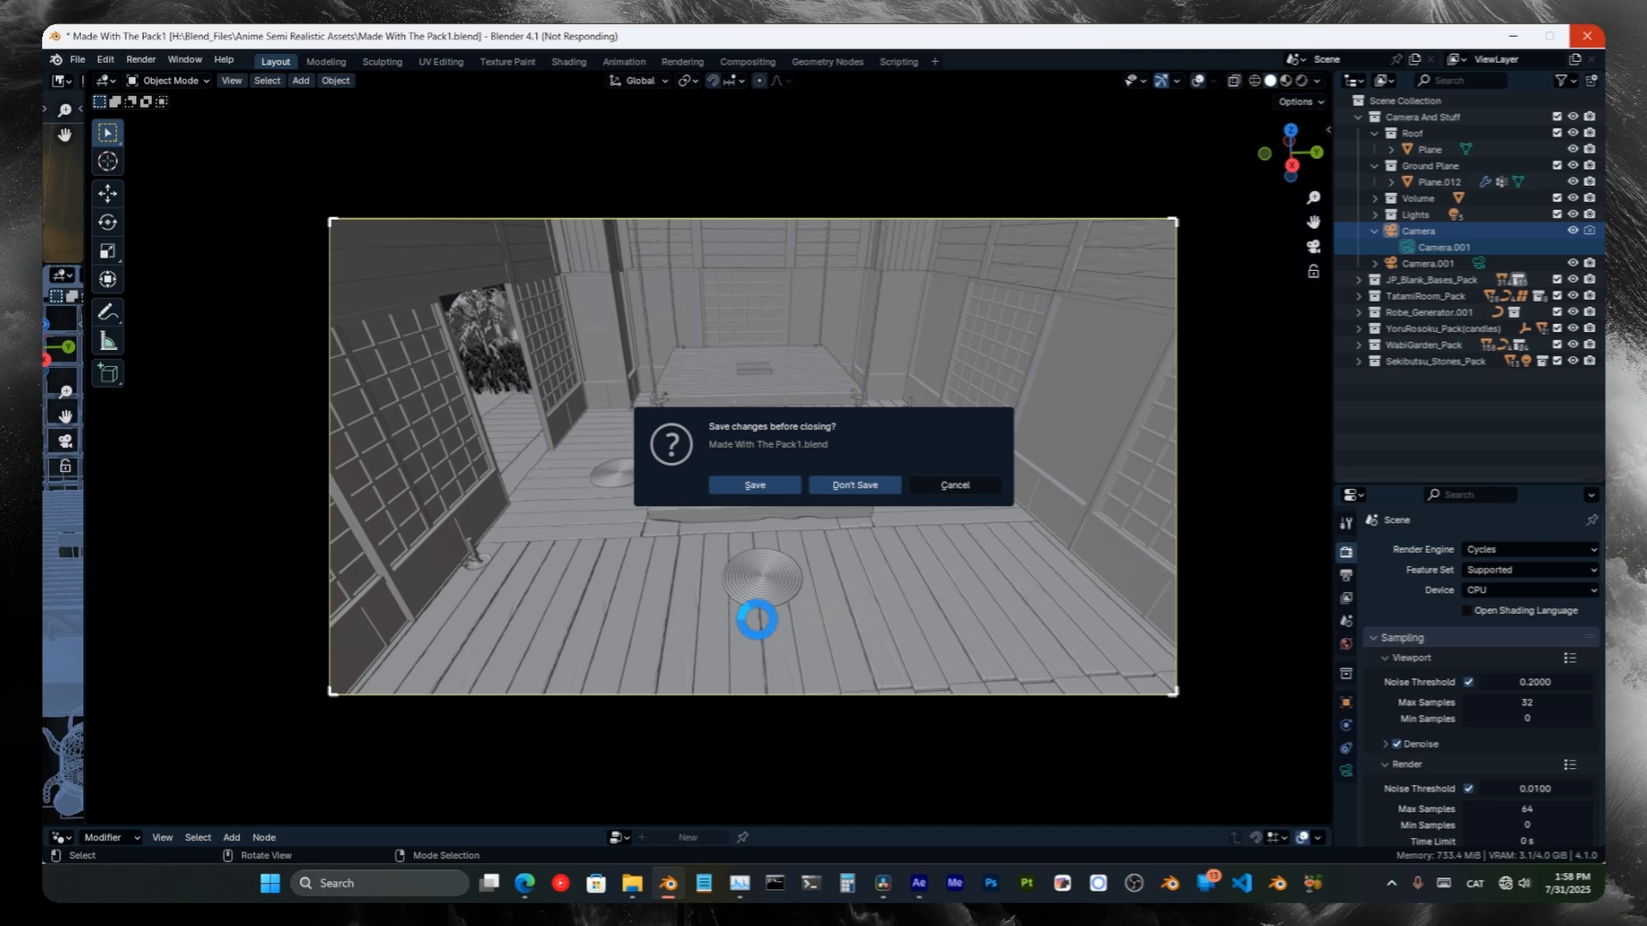
Step: Open the lantern path shrine scene in solid shading and view it through Camera 2
left_click(855, 483)
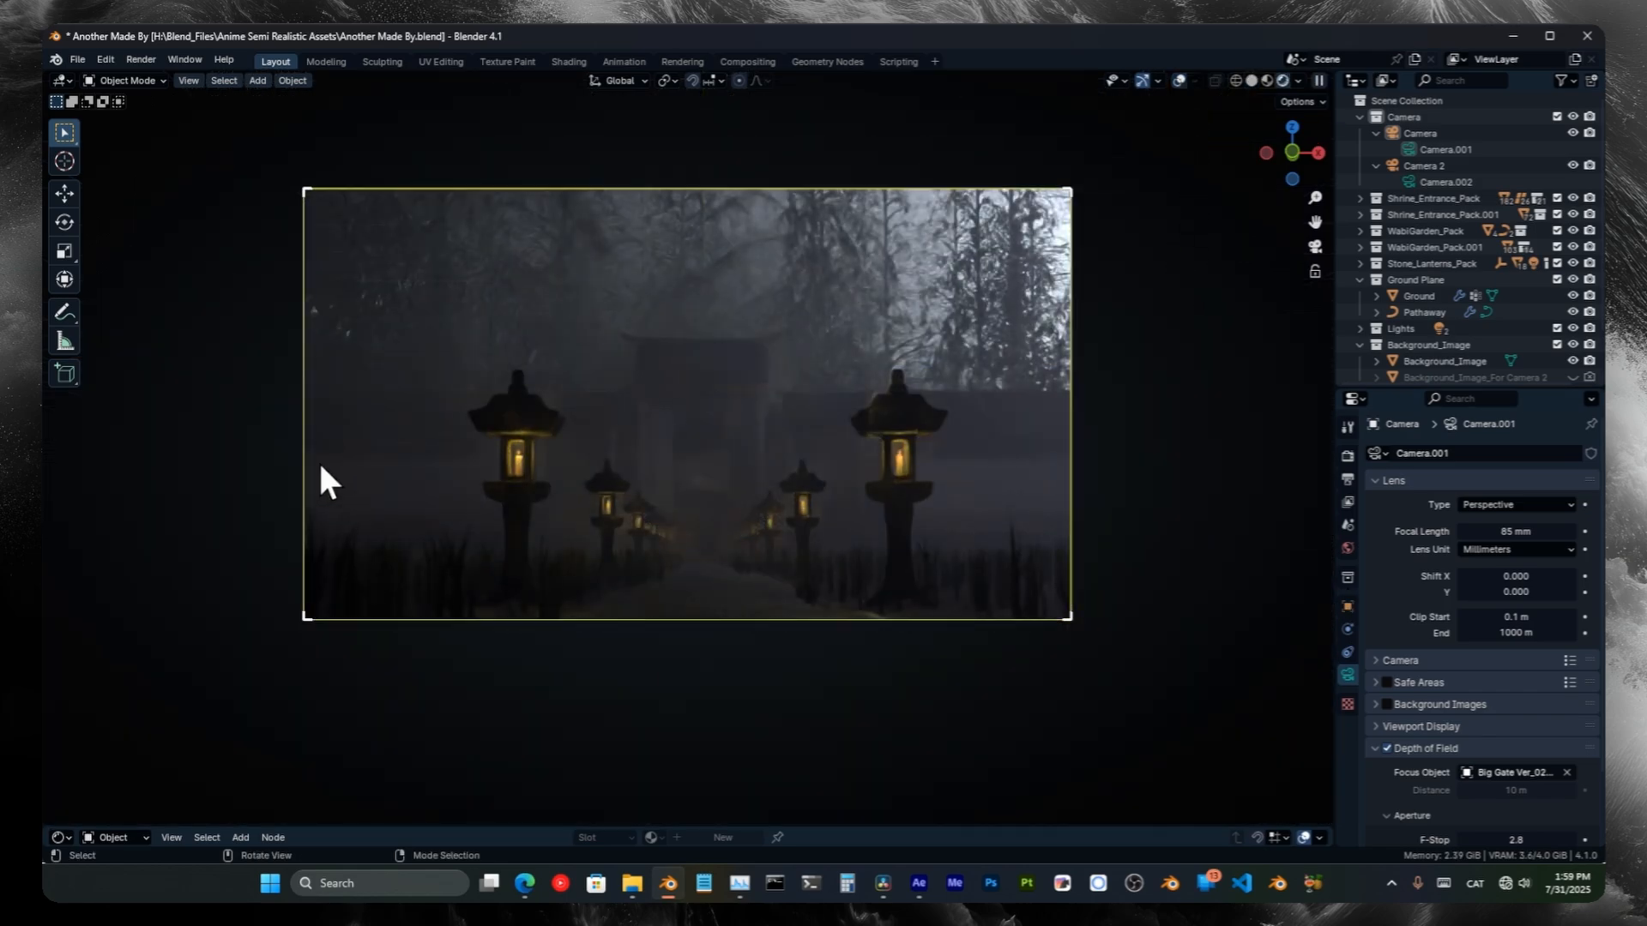
left_click(1348, 453)
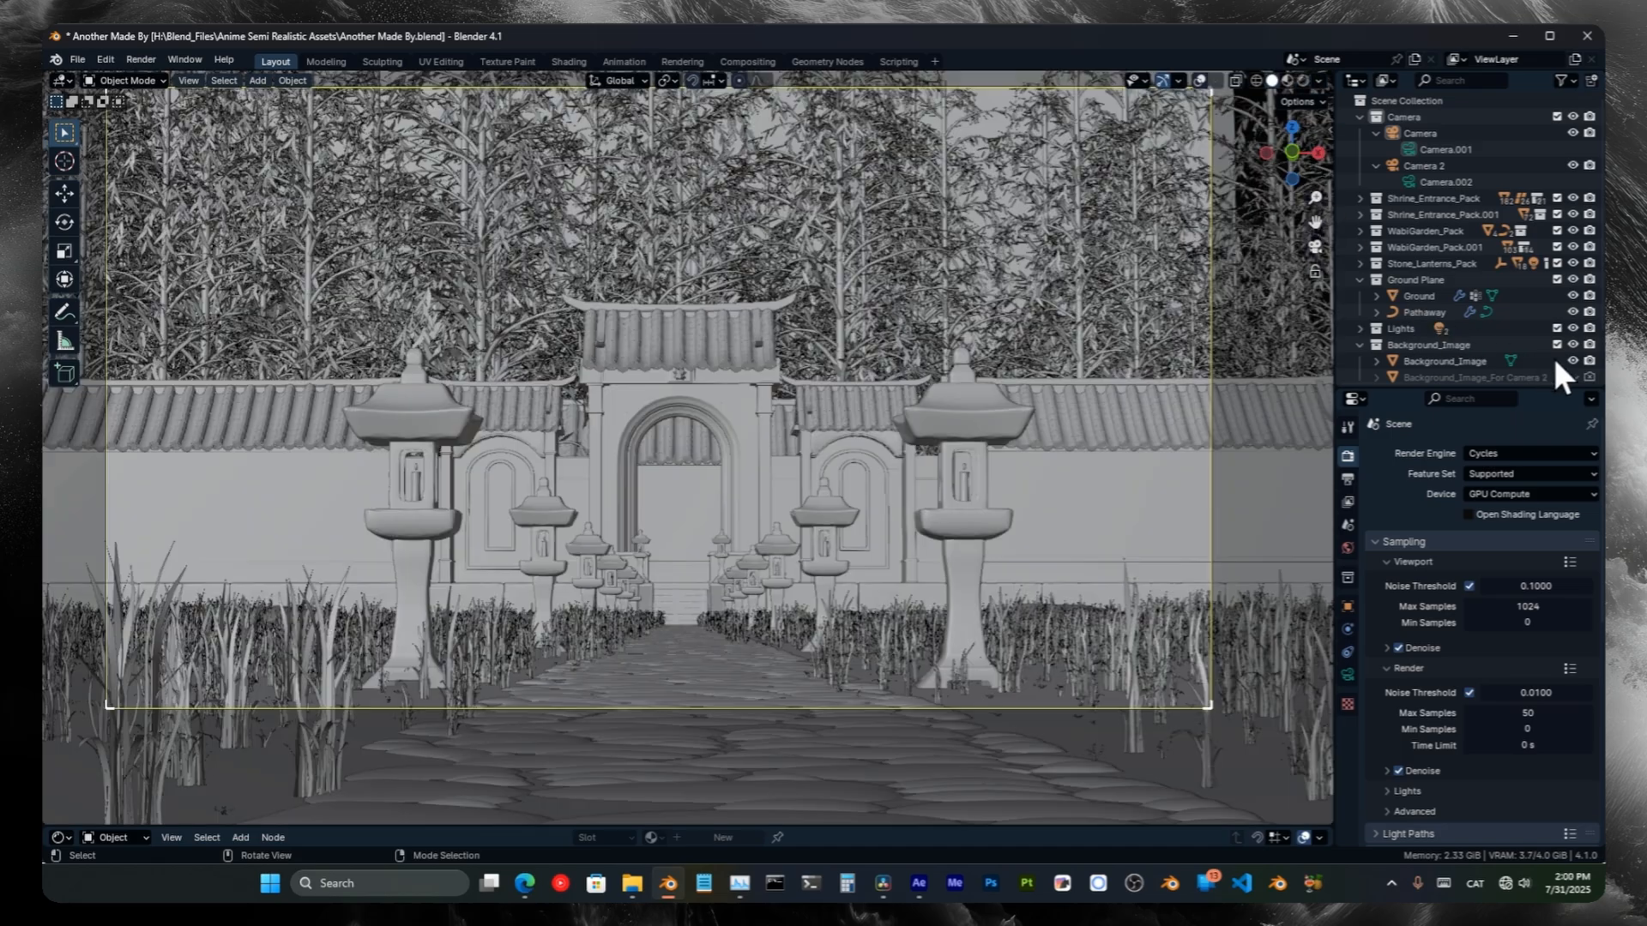
scroll("down", 3)
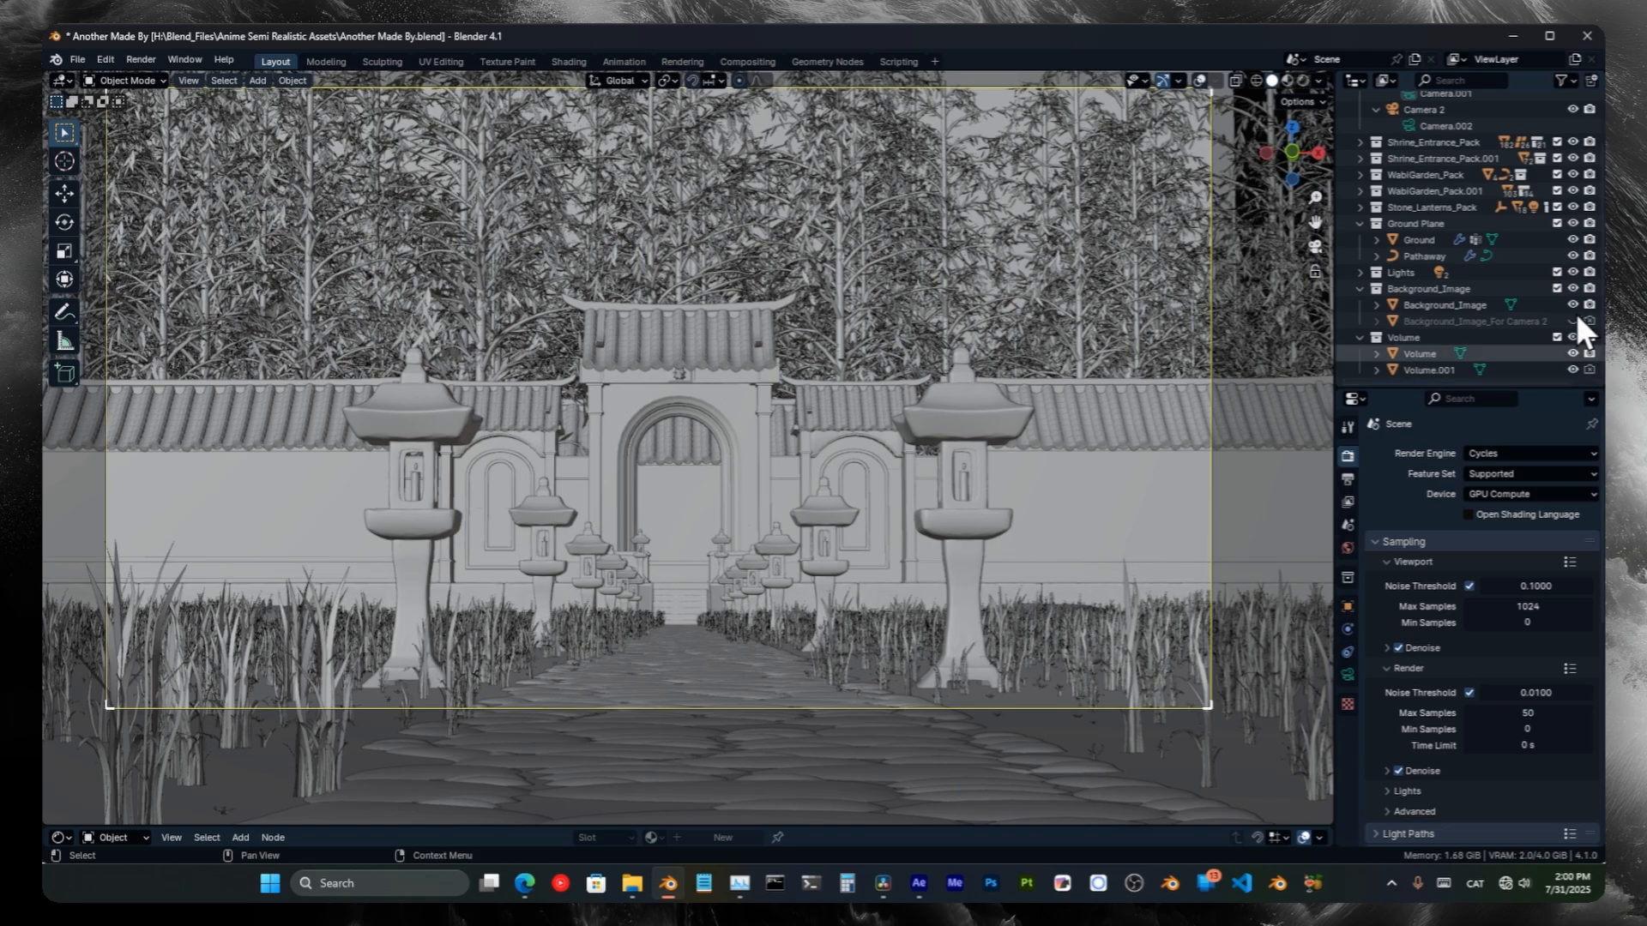
left_click(1425, 110)
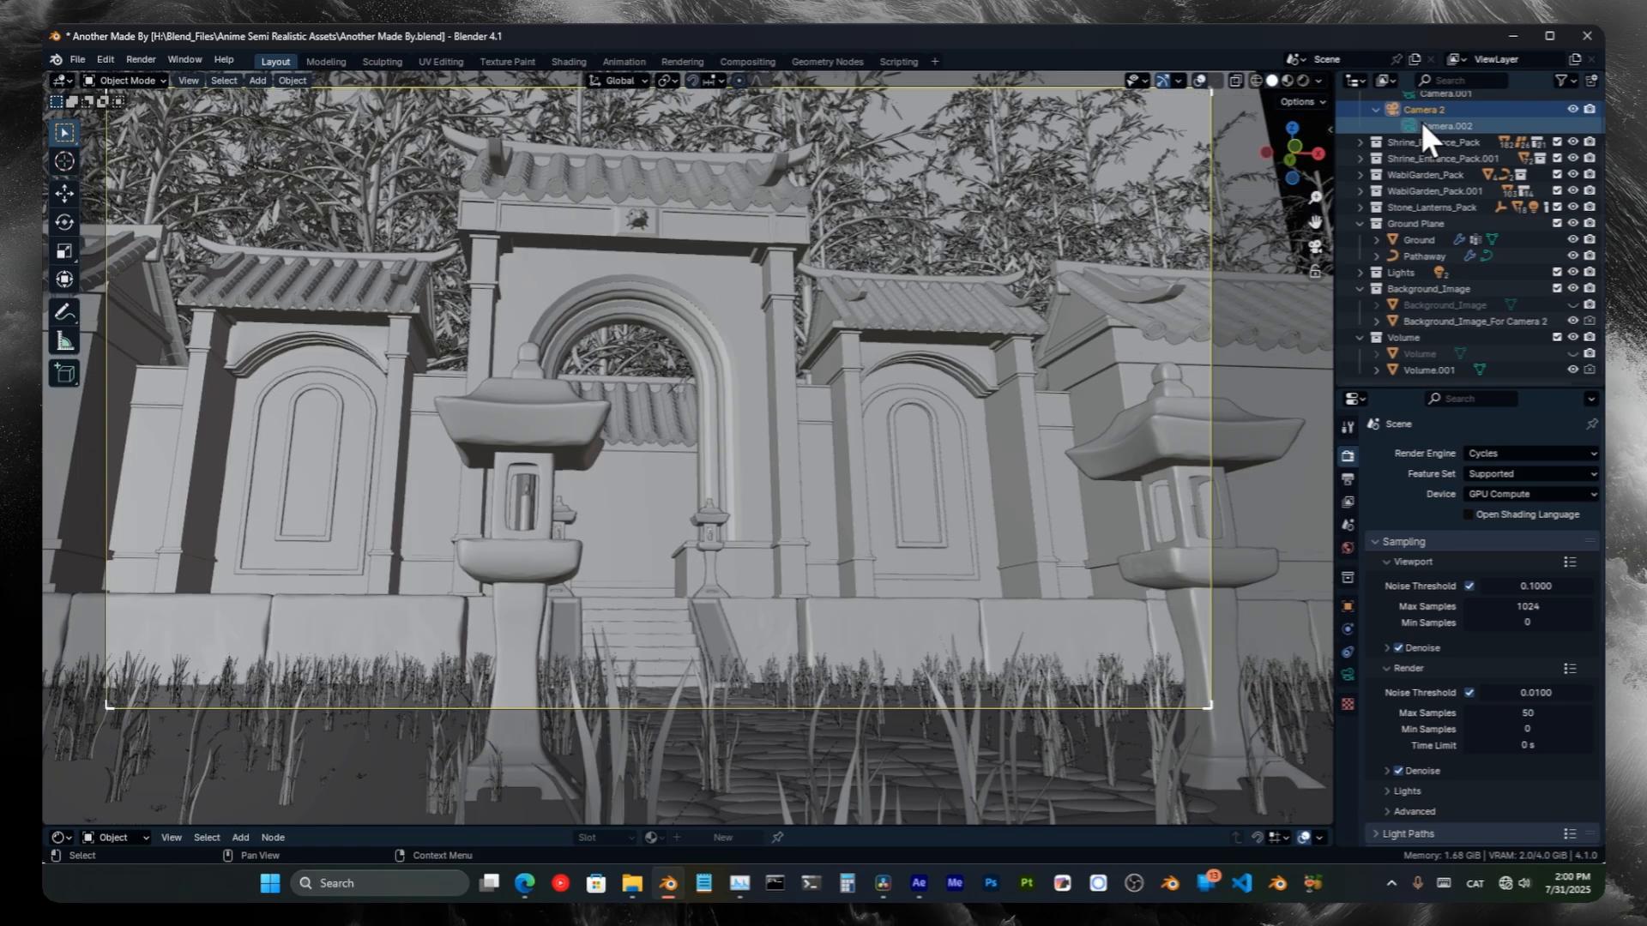